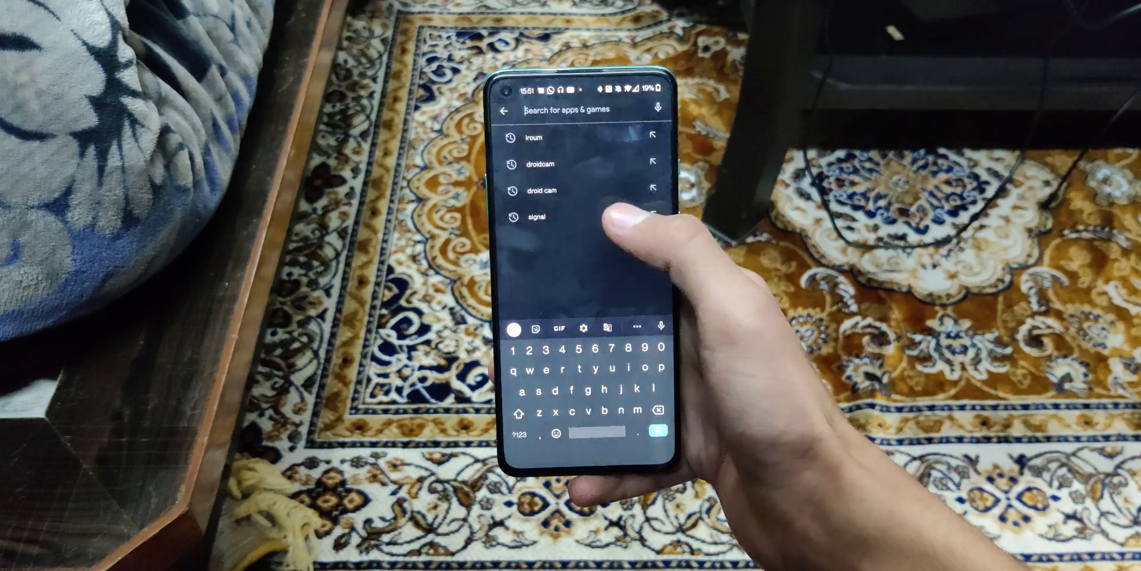
# Rerun the earlier 'iroum' Play Store search to list the Iriun 4K Webcam app
pyautogui.click(535, 139)
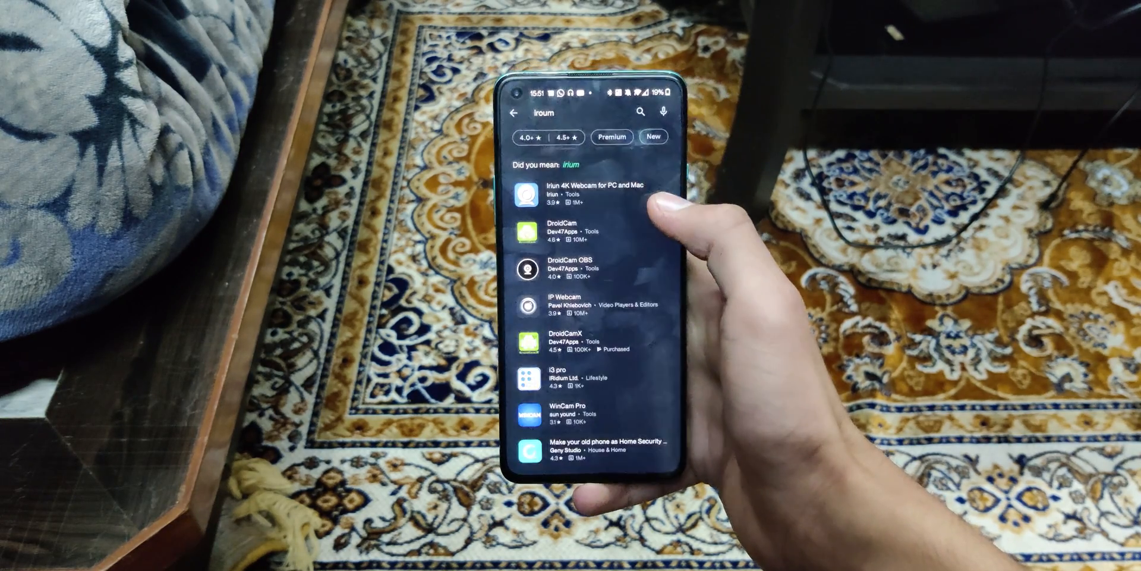
pyautogui.click(583, 191)
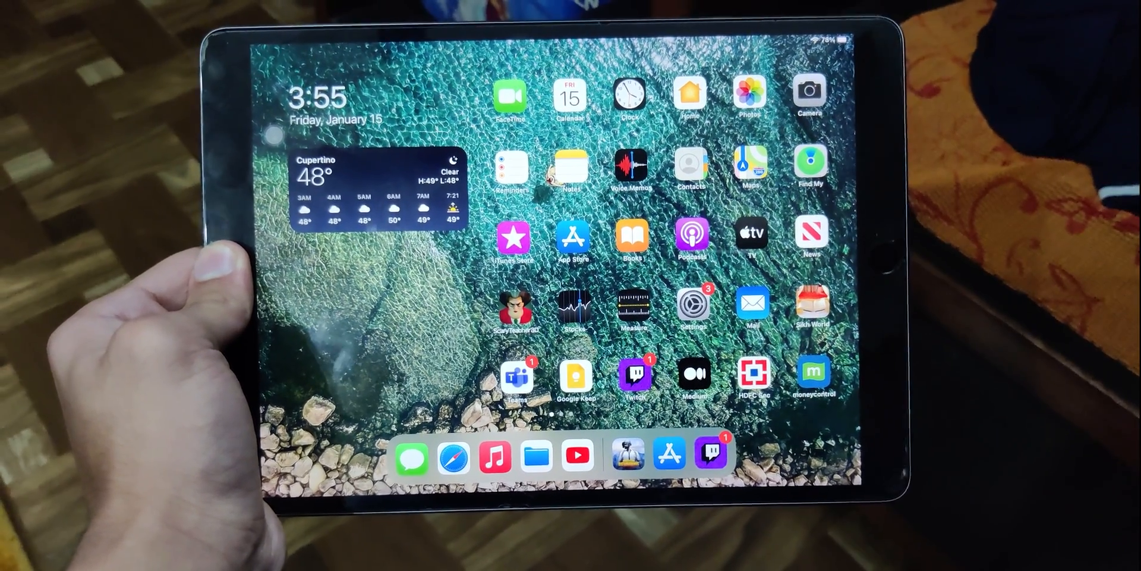
pyautogui.click(572, 238)
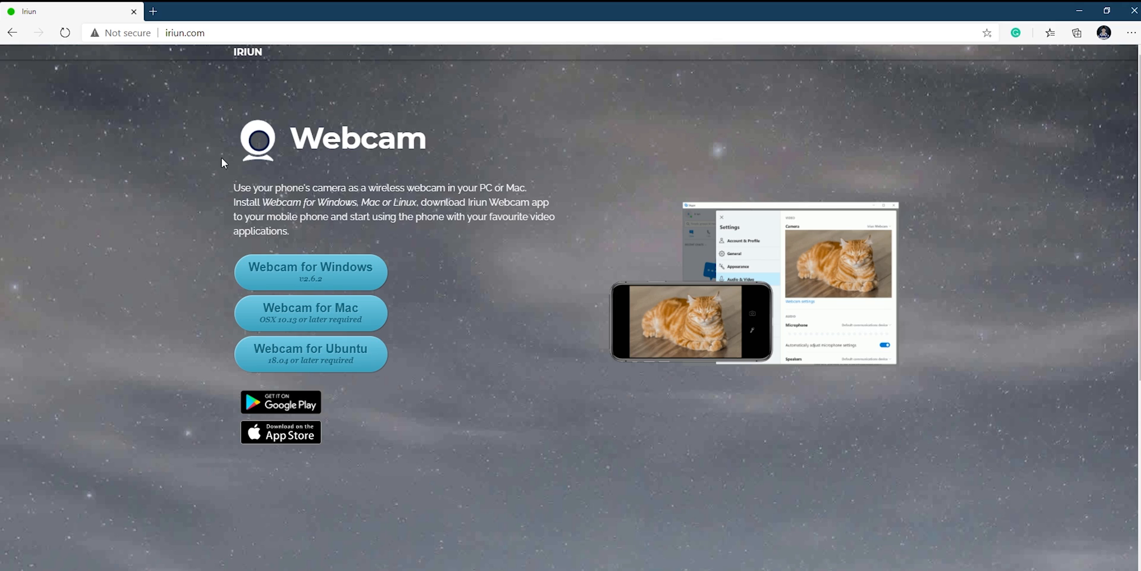
pyautogui.moveTo(442, 228)
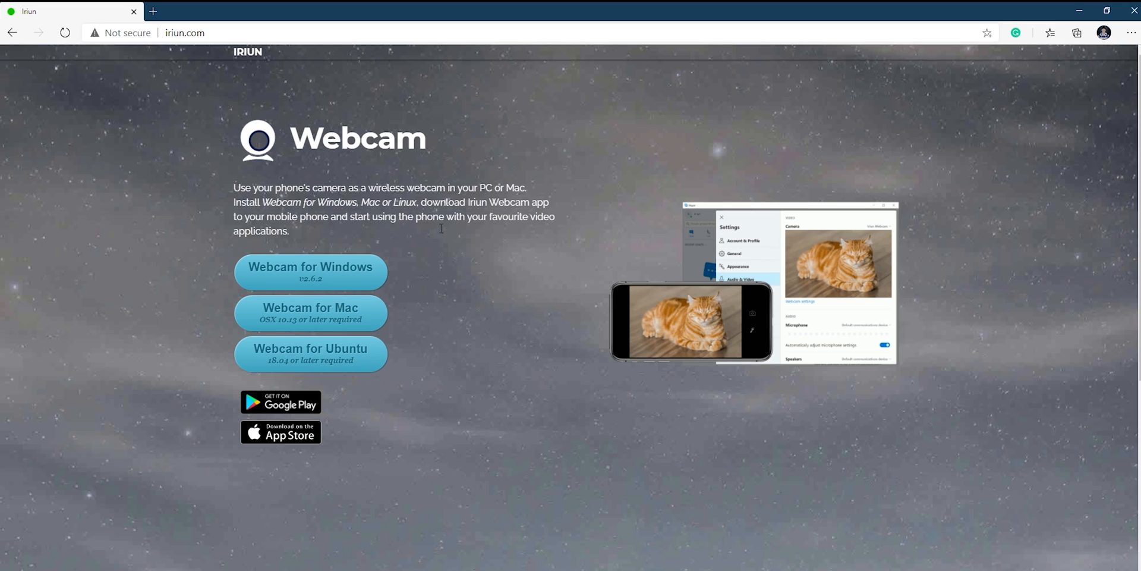
pyautogui.moveTo(460, 441)
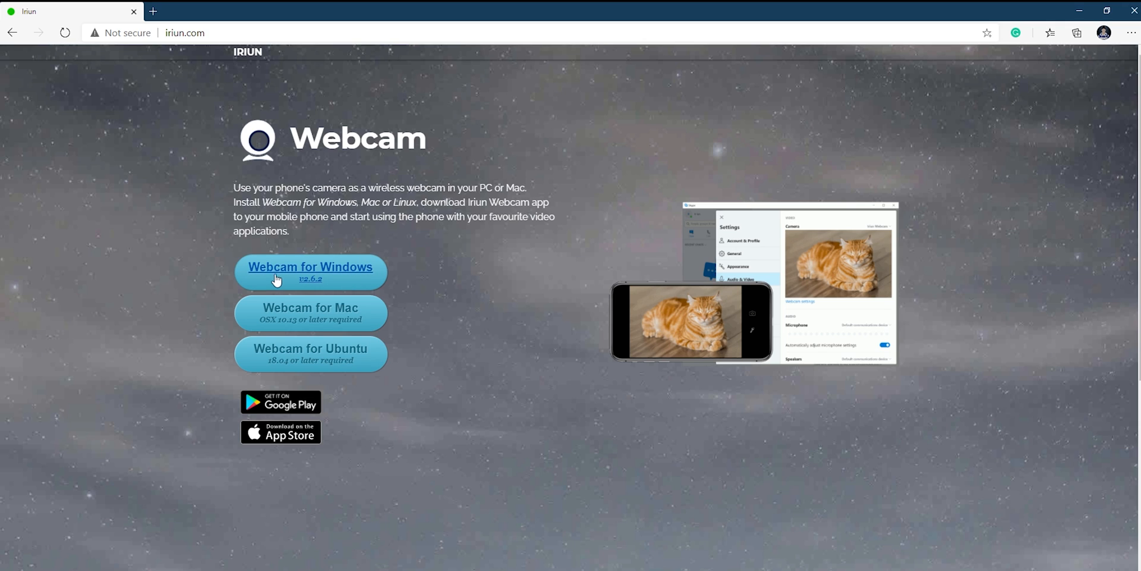
pyautogui.moveTo(283, 265)
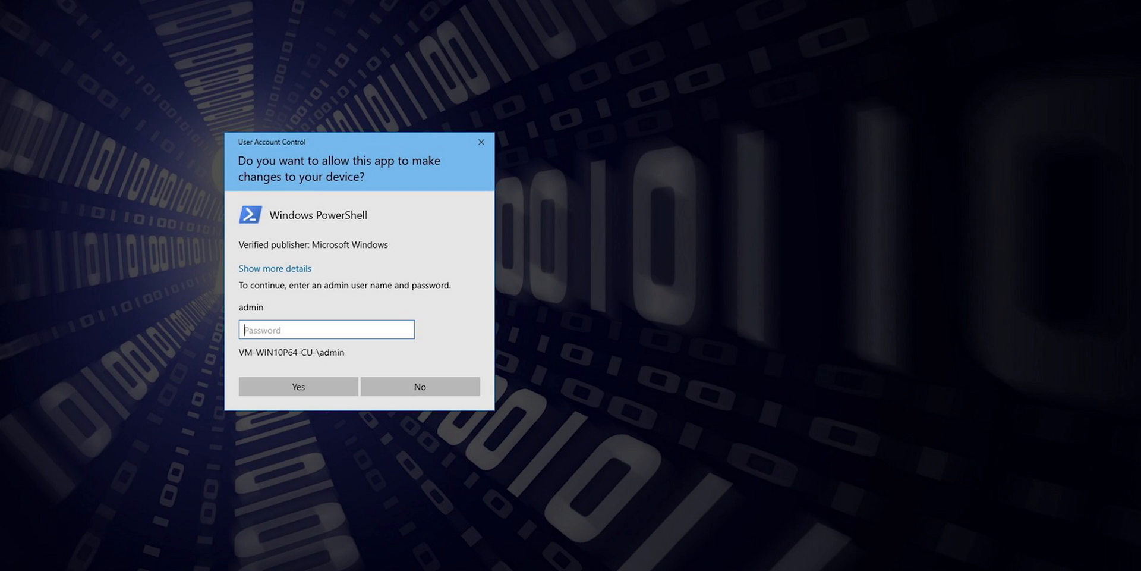
# Approve the UAC prompt, accept the license, and install Iriun Webcam 2.6.2 to the default folder
pyautogui.click(297, 385)
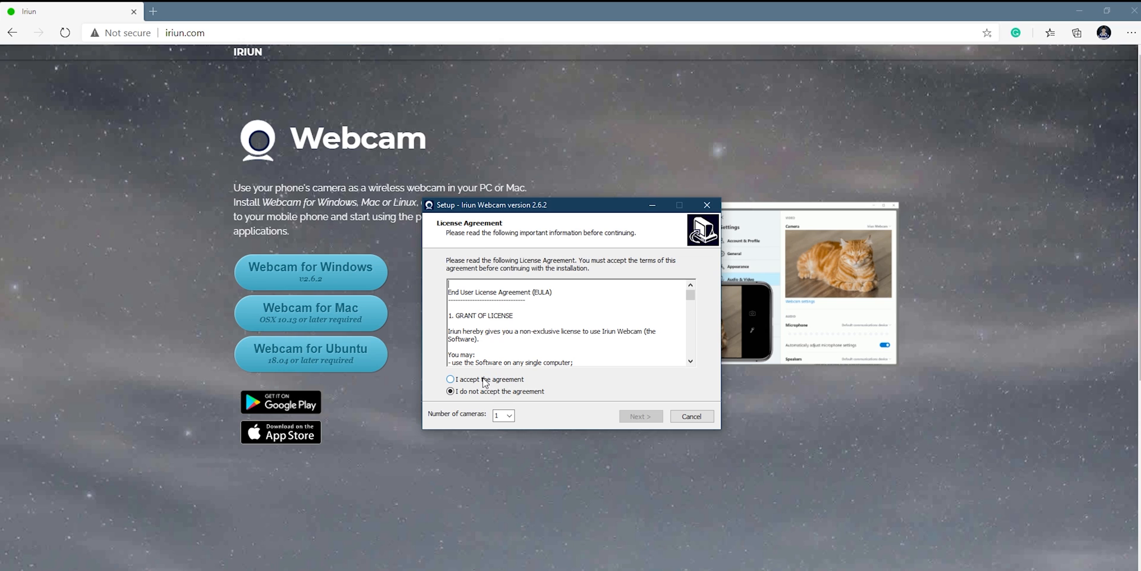
pyautogui.moveTo(522, 217)
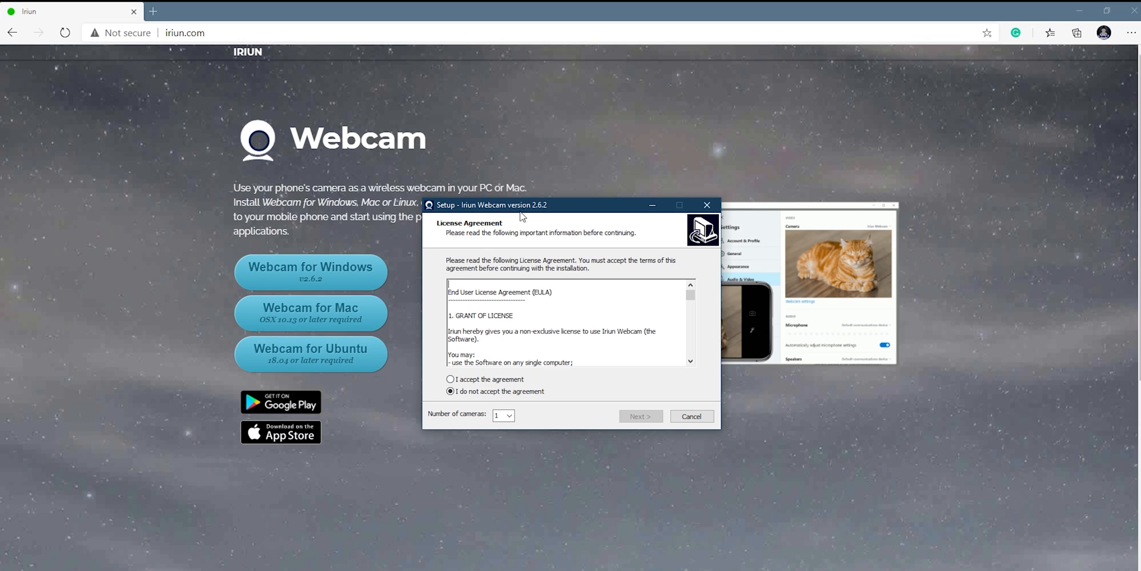
pyautogui.click(450, 379)
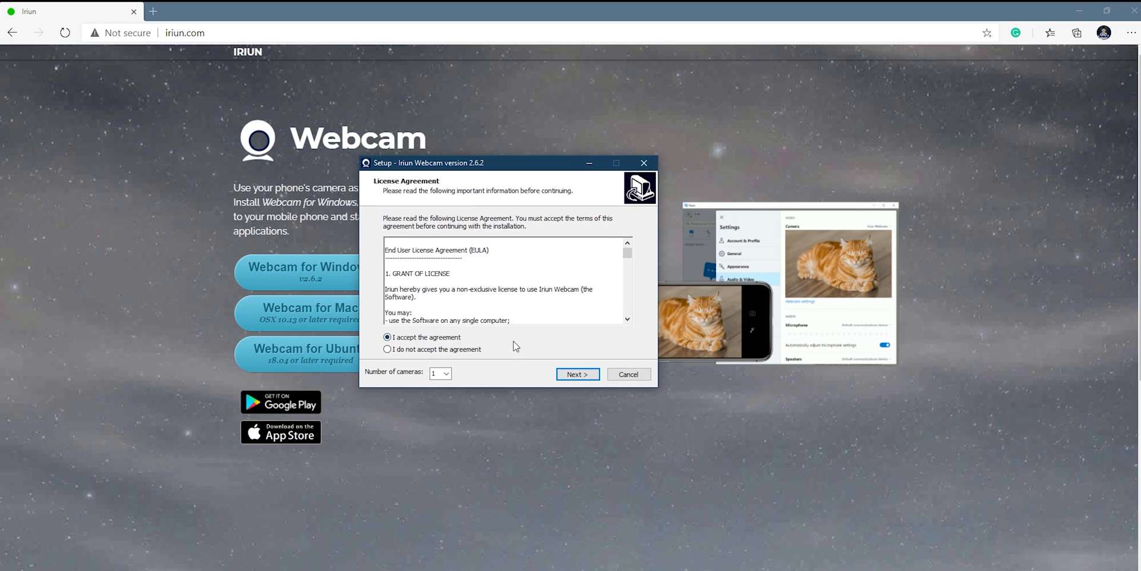
pyautogui.click(577, 373)
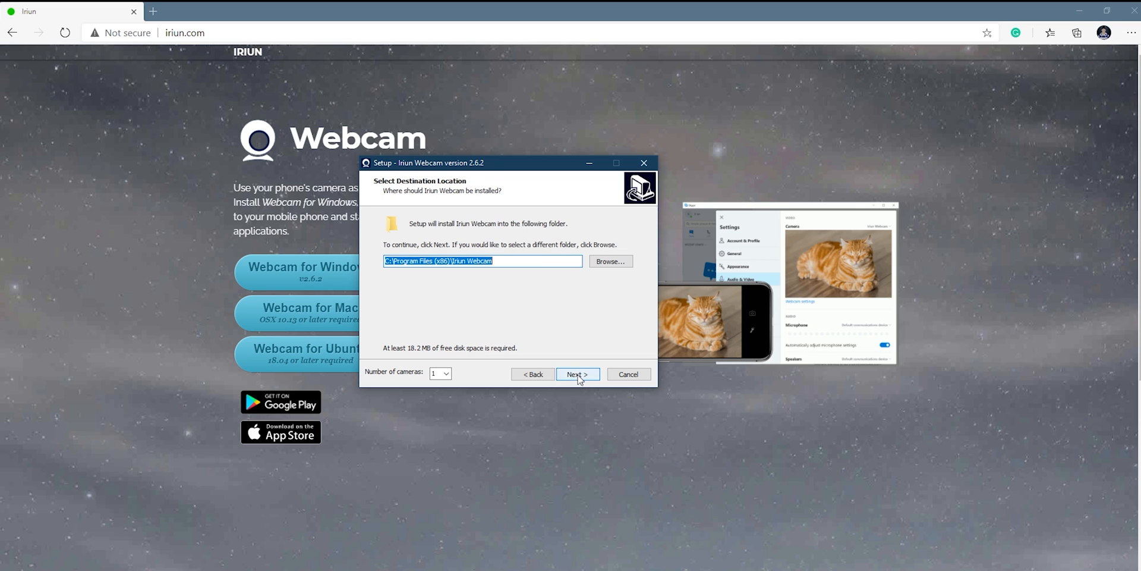
pyautogui.moveTo(386, 283)
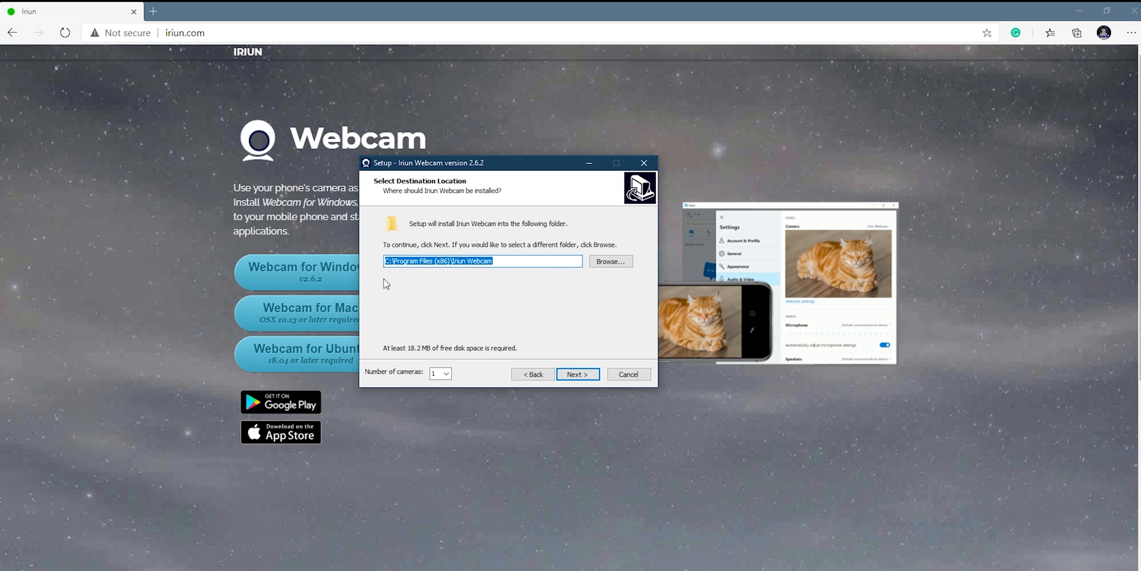
pyautogui.moveTo(407, 276)
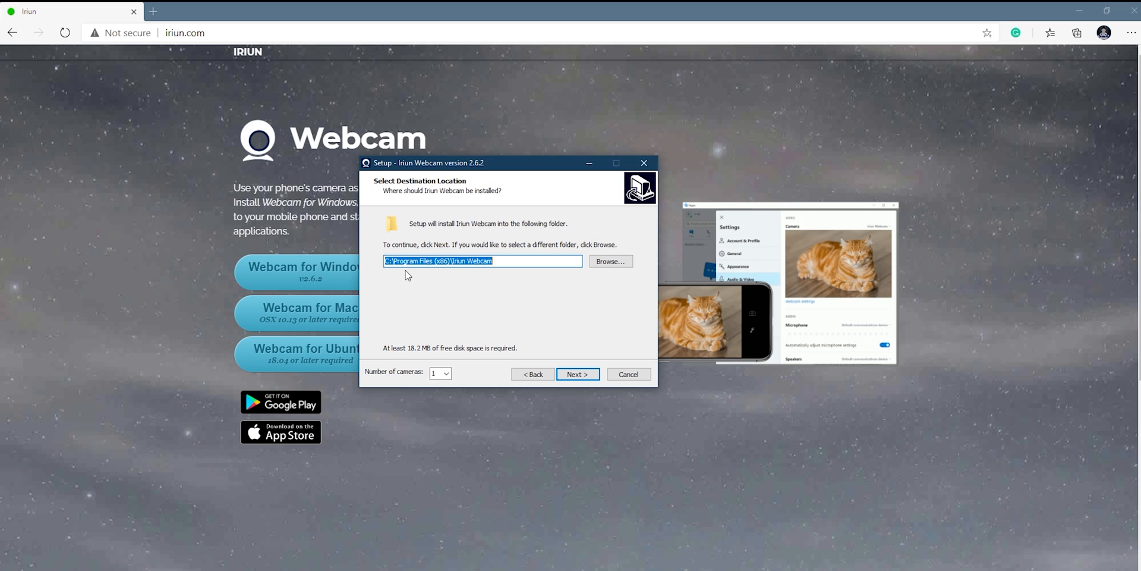
pyautogui.click(577, 373)
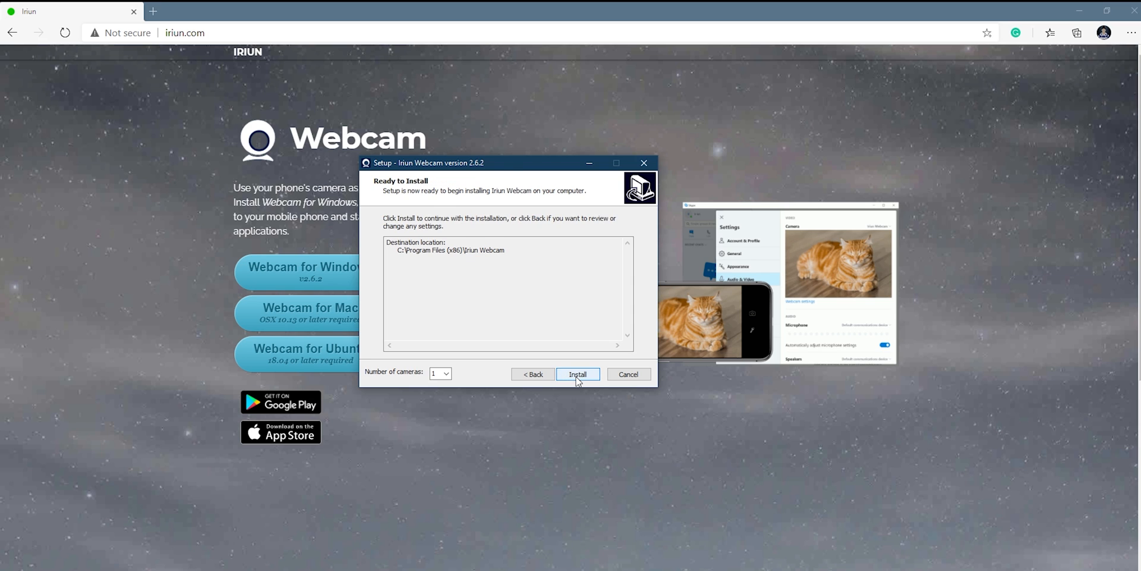
pyautogui.click(577, 373)
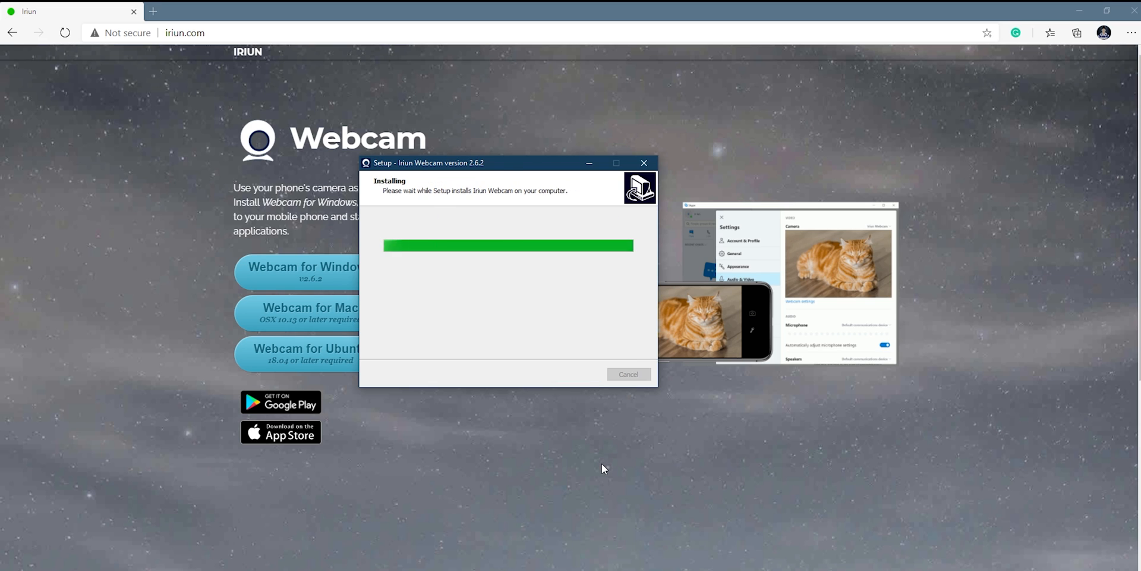